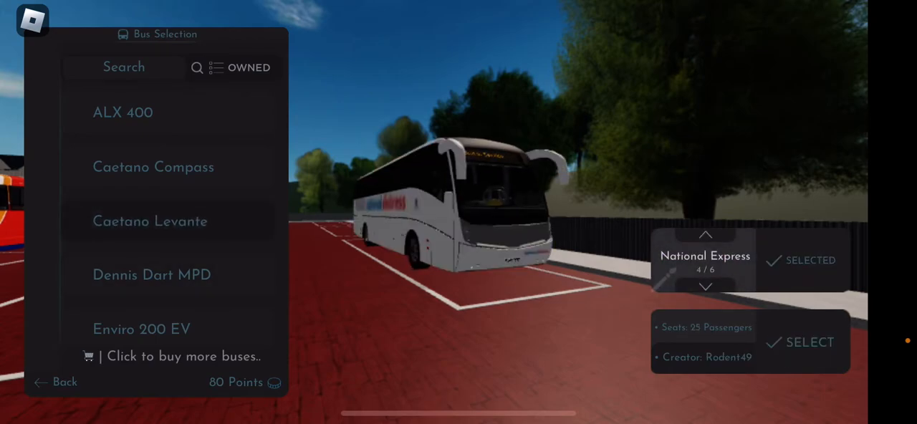
# Cycle the Caetano Levante livery from National Express to Sky Travel (5/6)
pyautogui.click(706, 287)
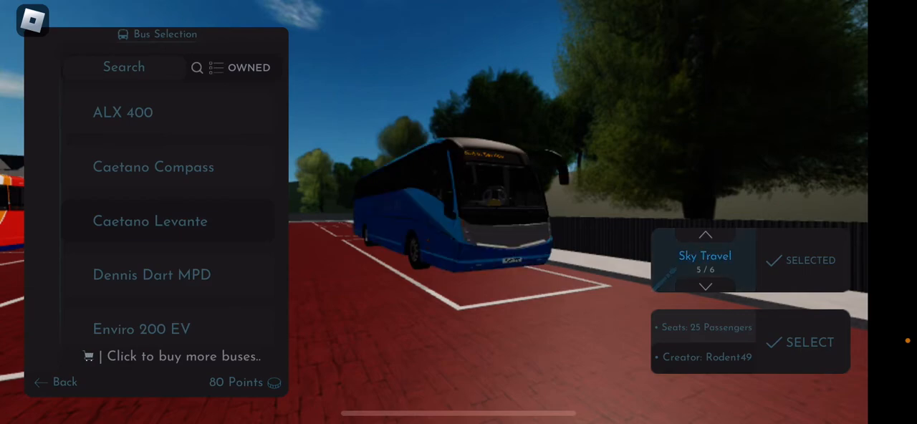